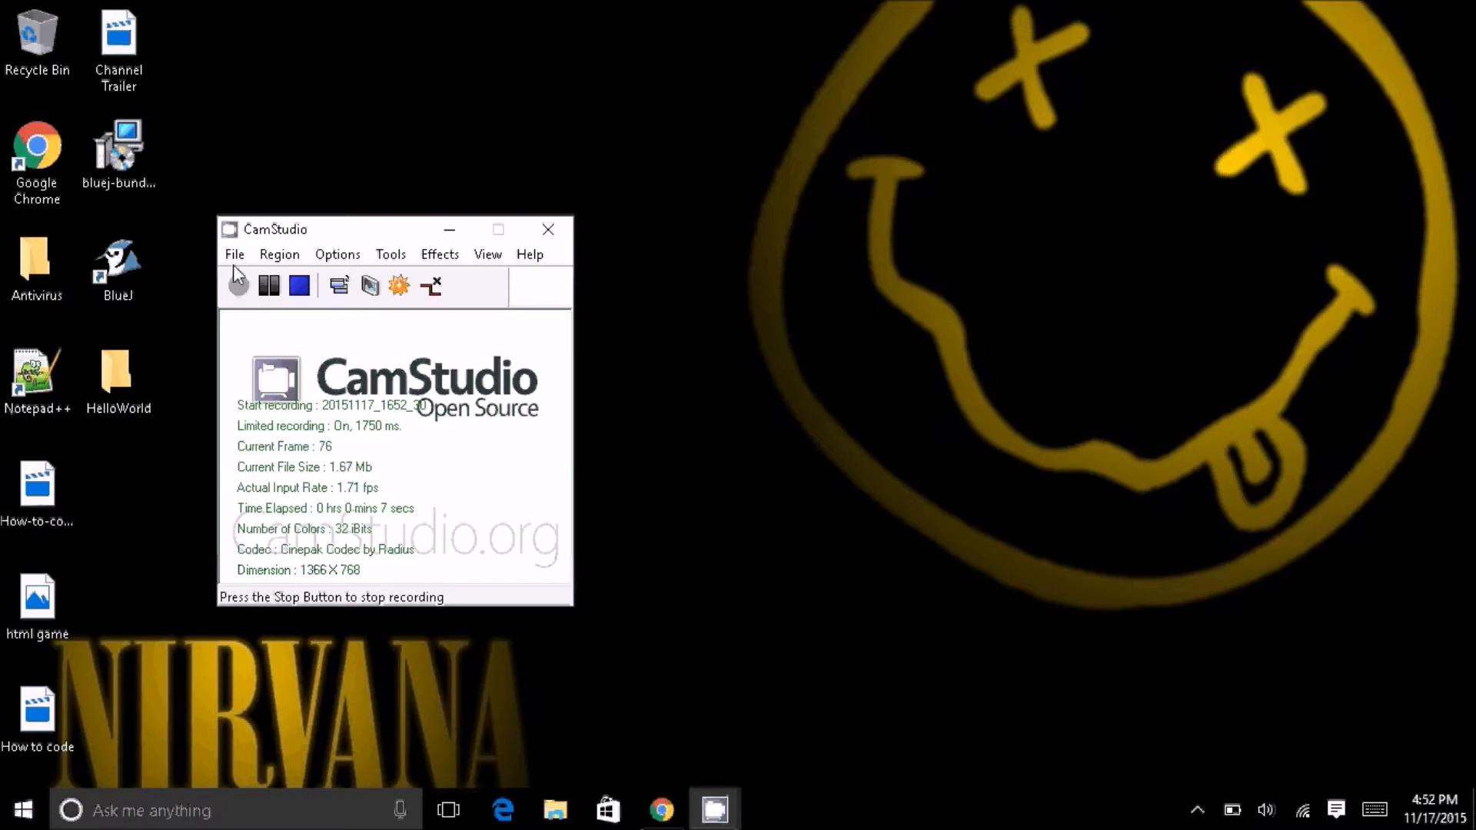
mouse_move(143, 230)
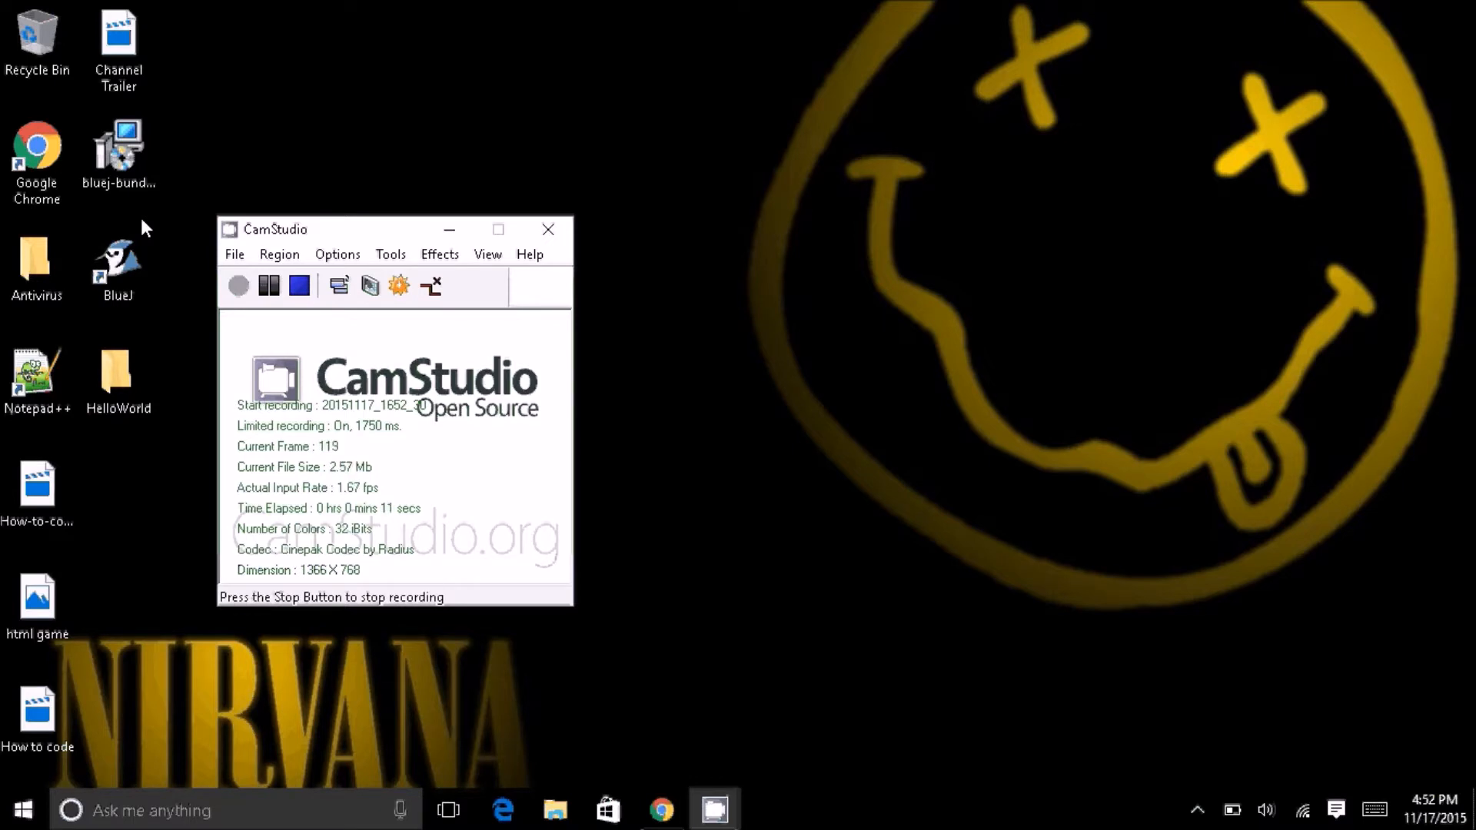
Step: Launch BlueJ from the desktop shortcut so the HelloWorld project opens
click(119, 259)
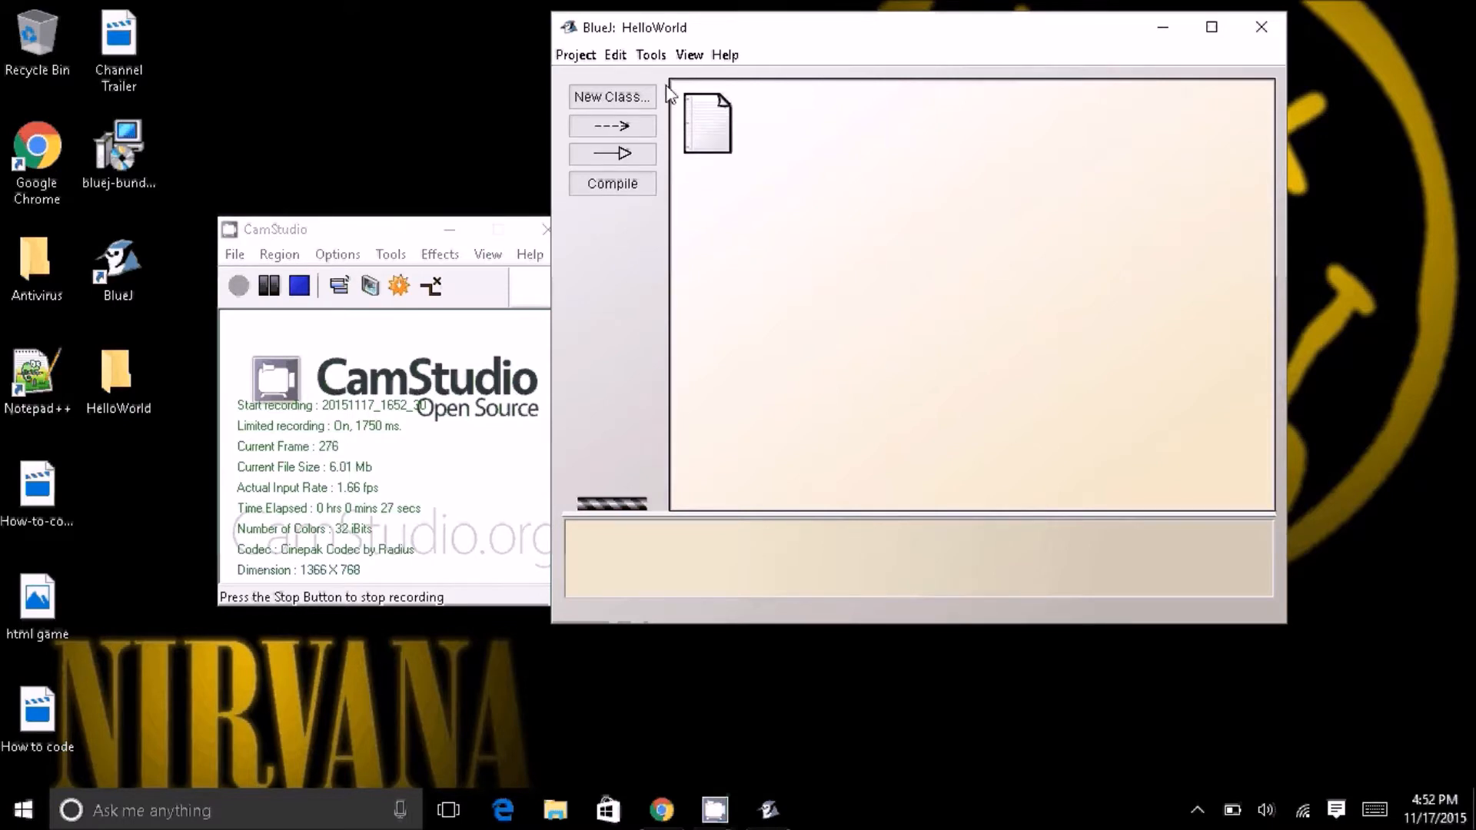
click(576, 54)
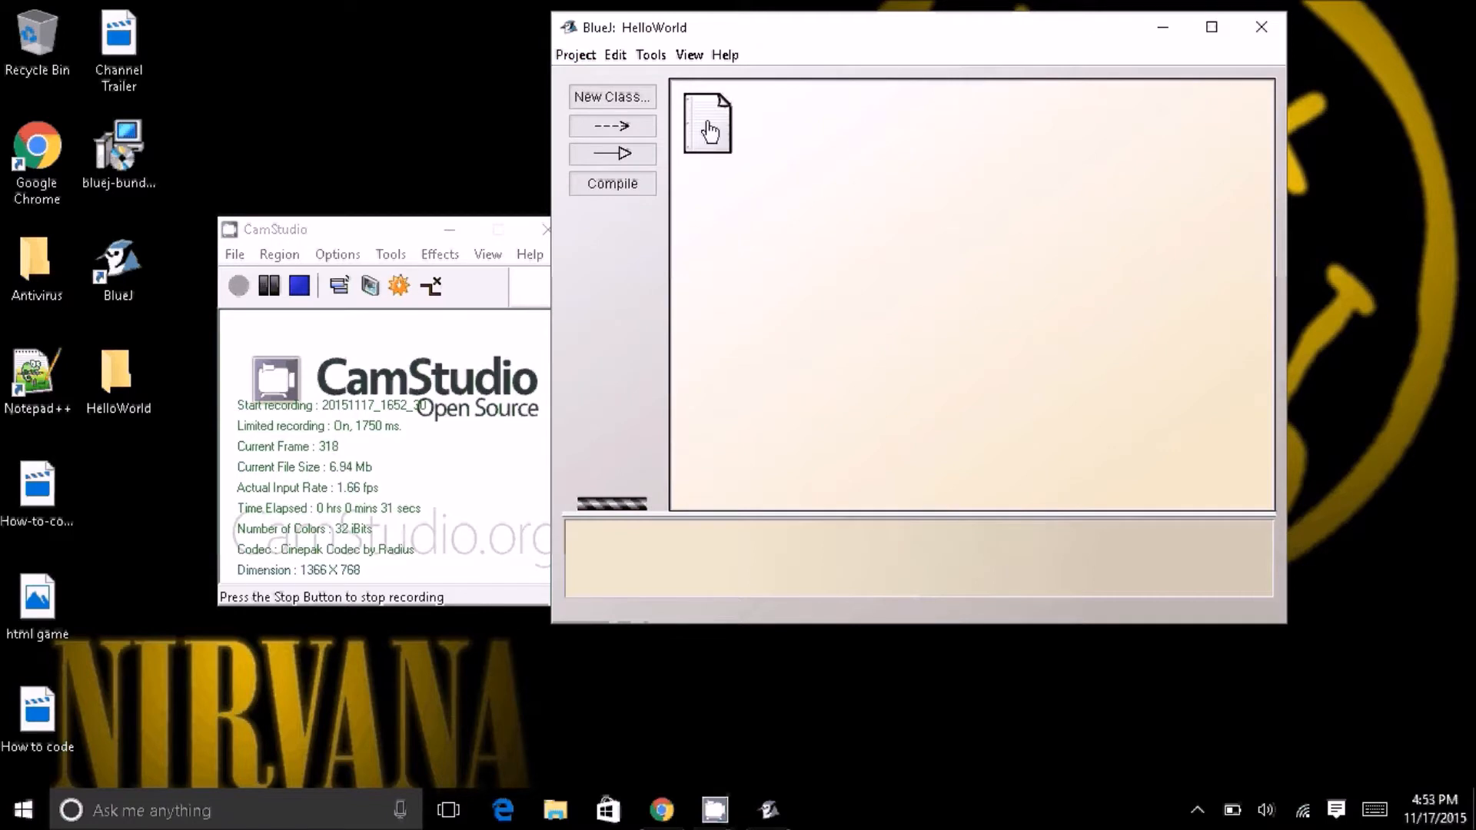
mouse_move(707, 124)
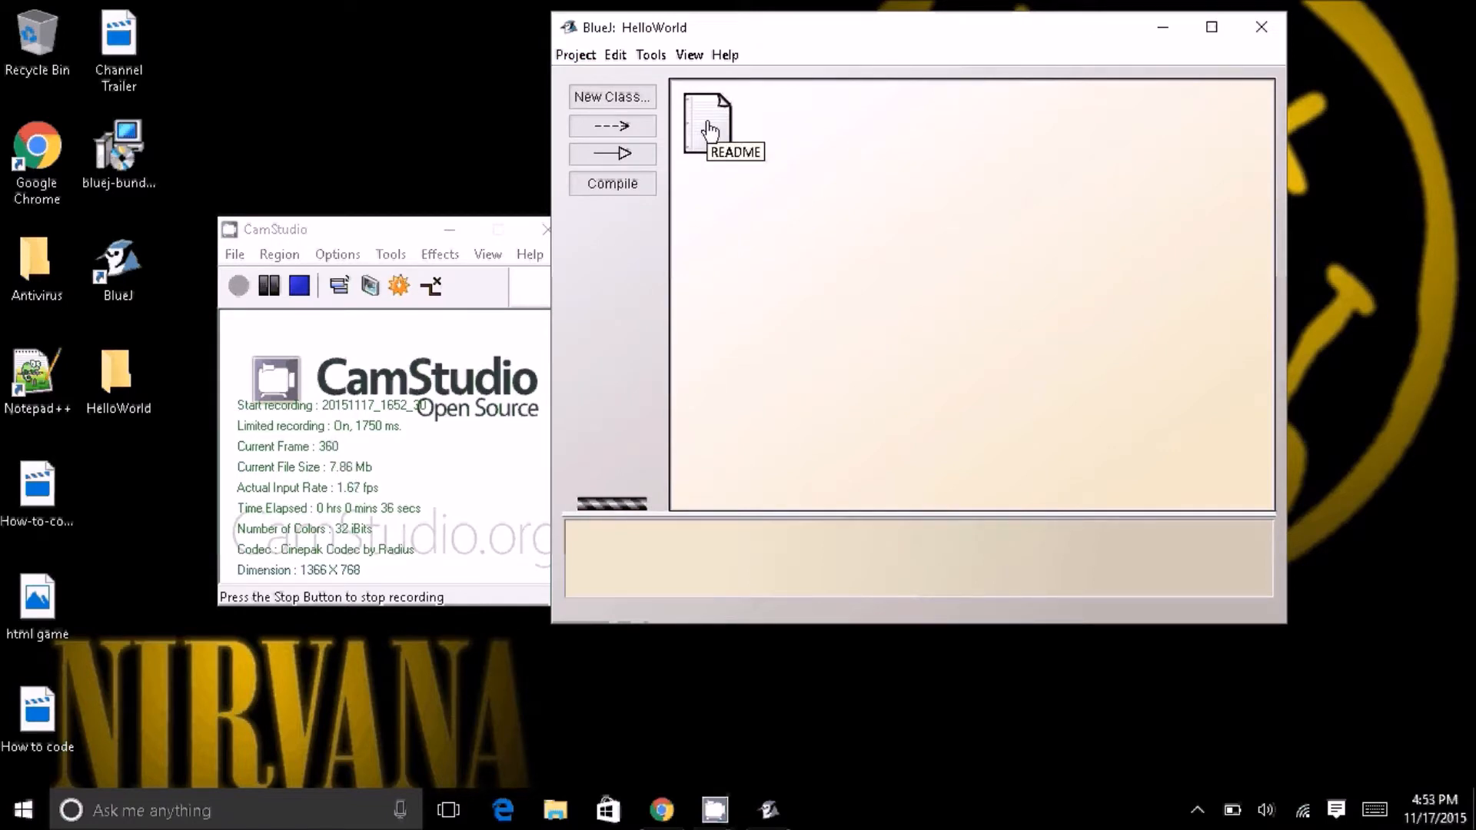
double_click(708, 119)
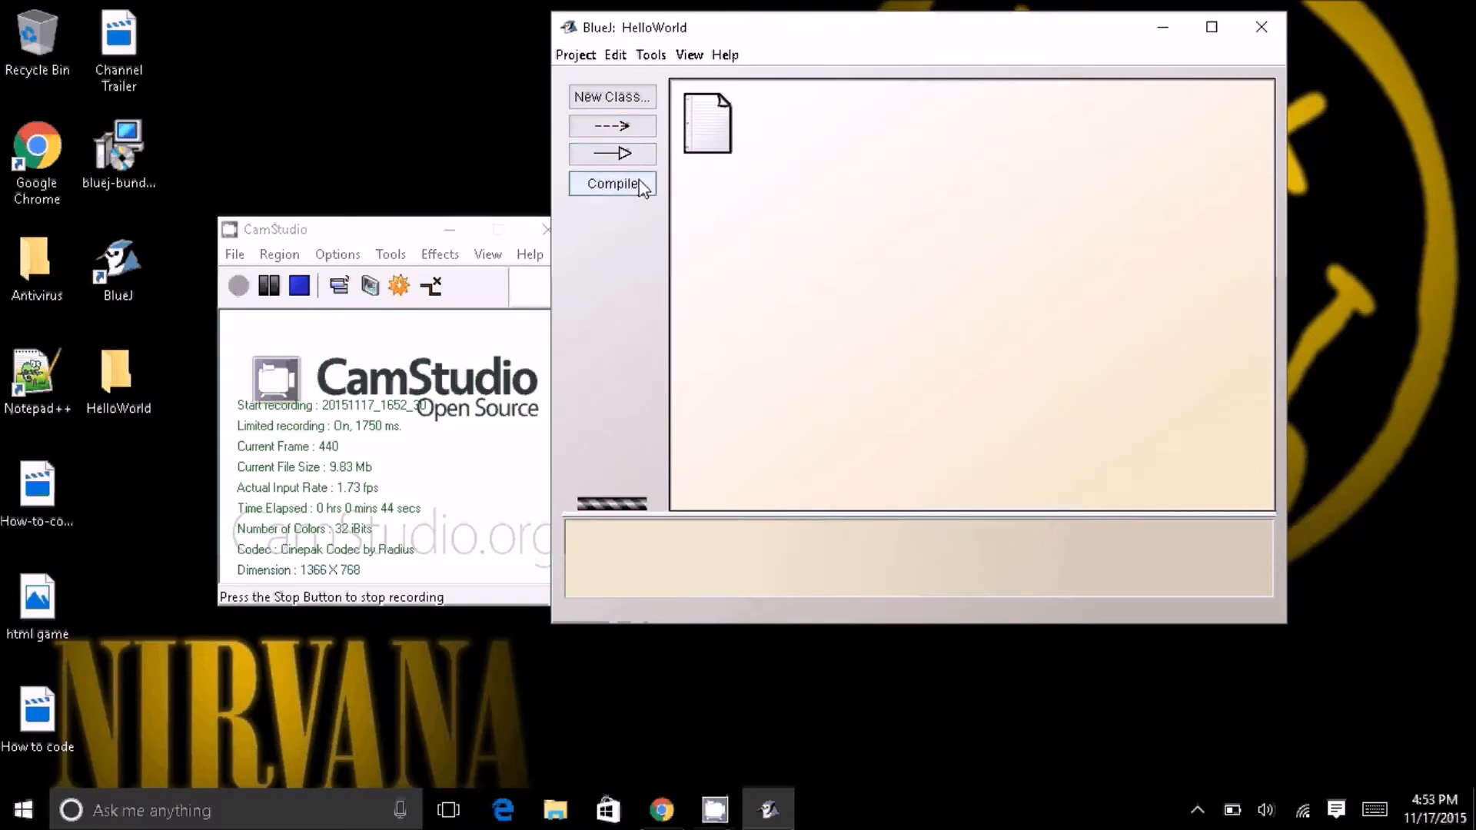
mouse_move(614, 183)
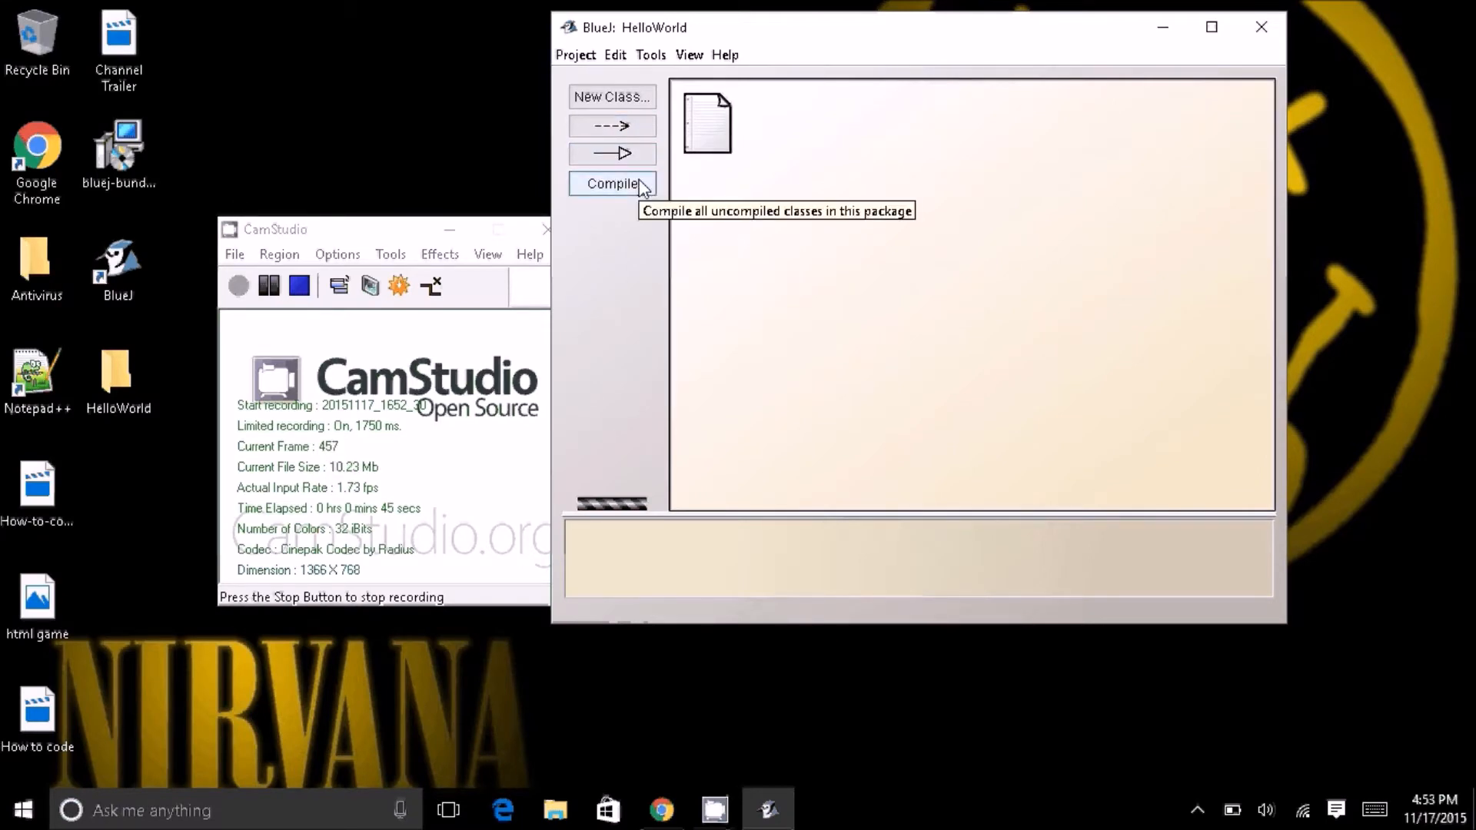
mouse_move(845, 86)
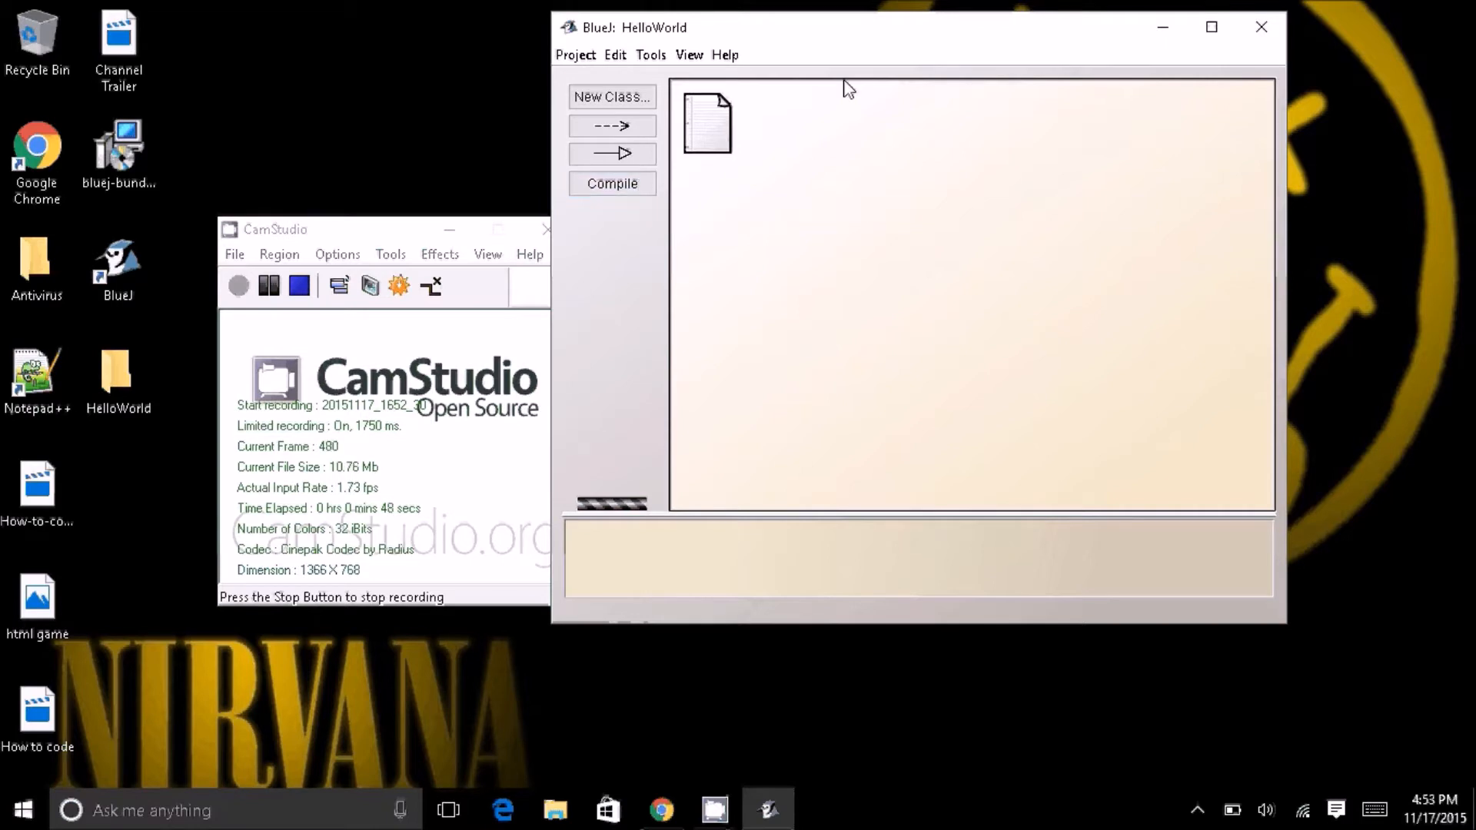
Step: Create a new ordinary class named HelloWorld in the project
click(610, 95)
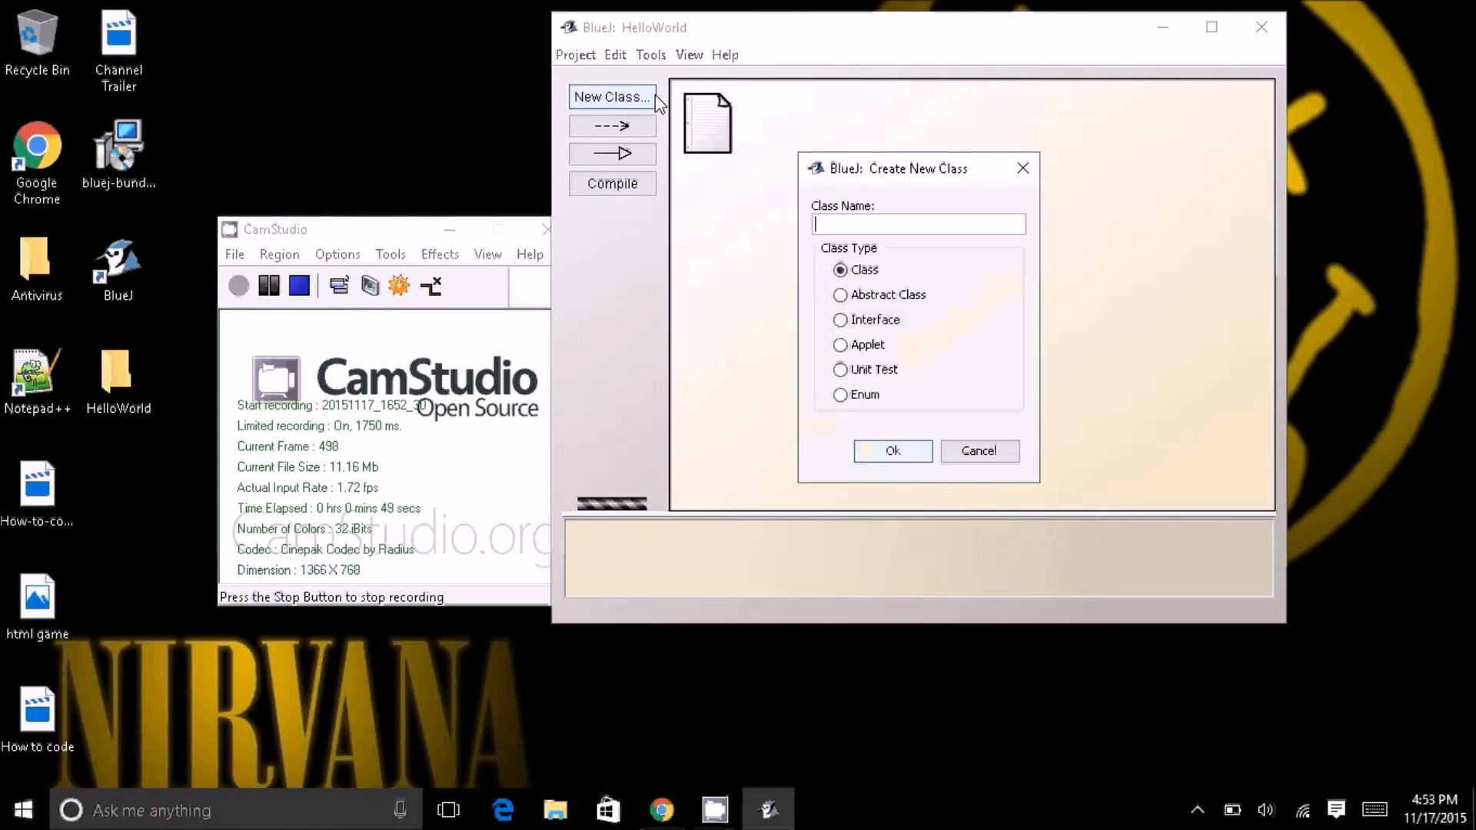
mouse_move(899, 218)
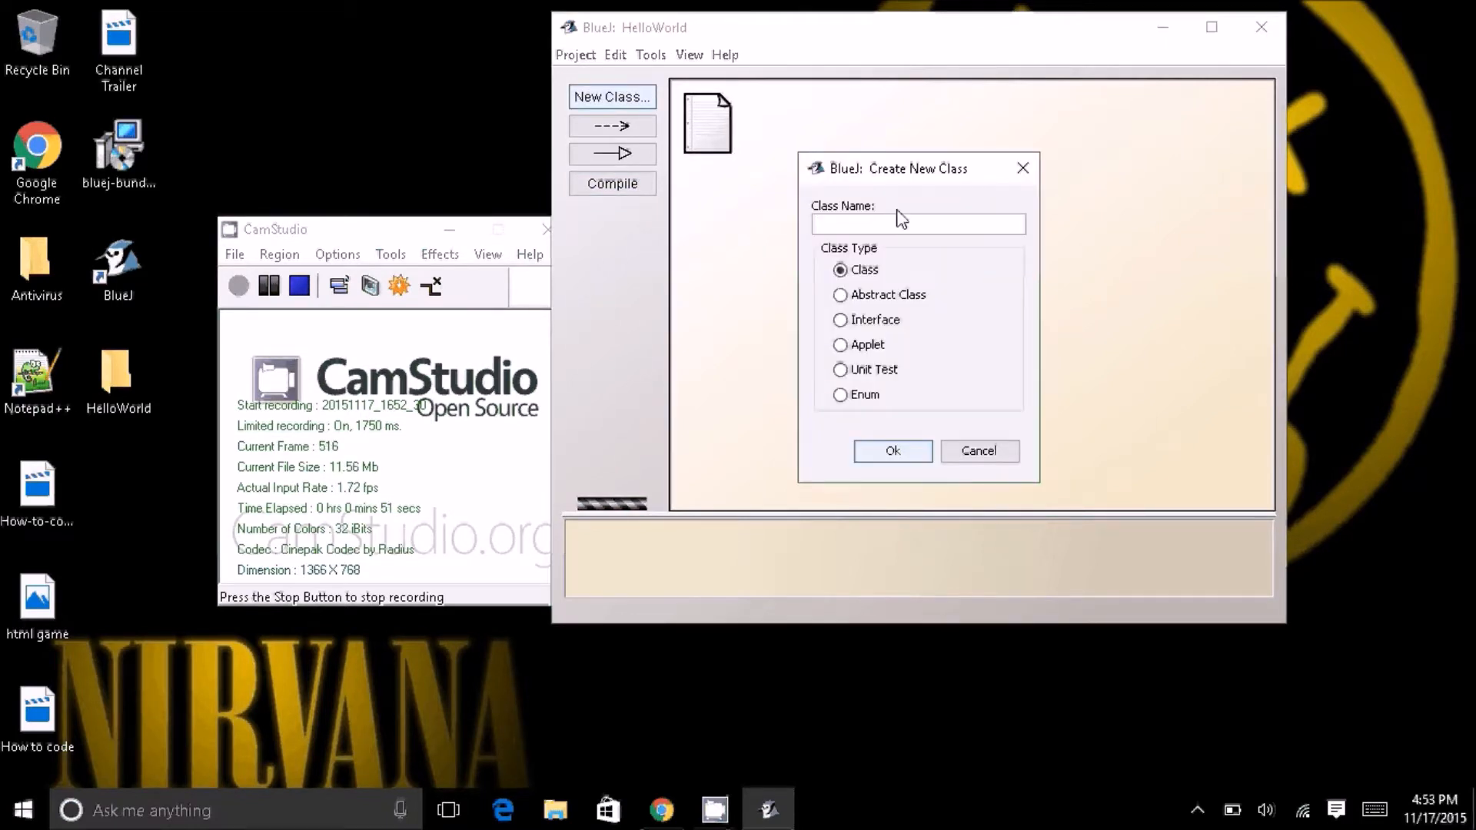
text(Hello)
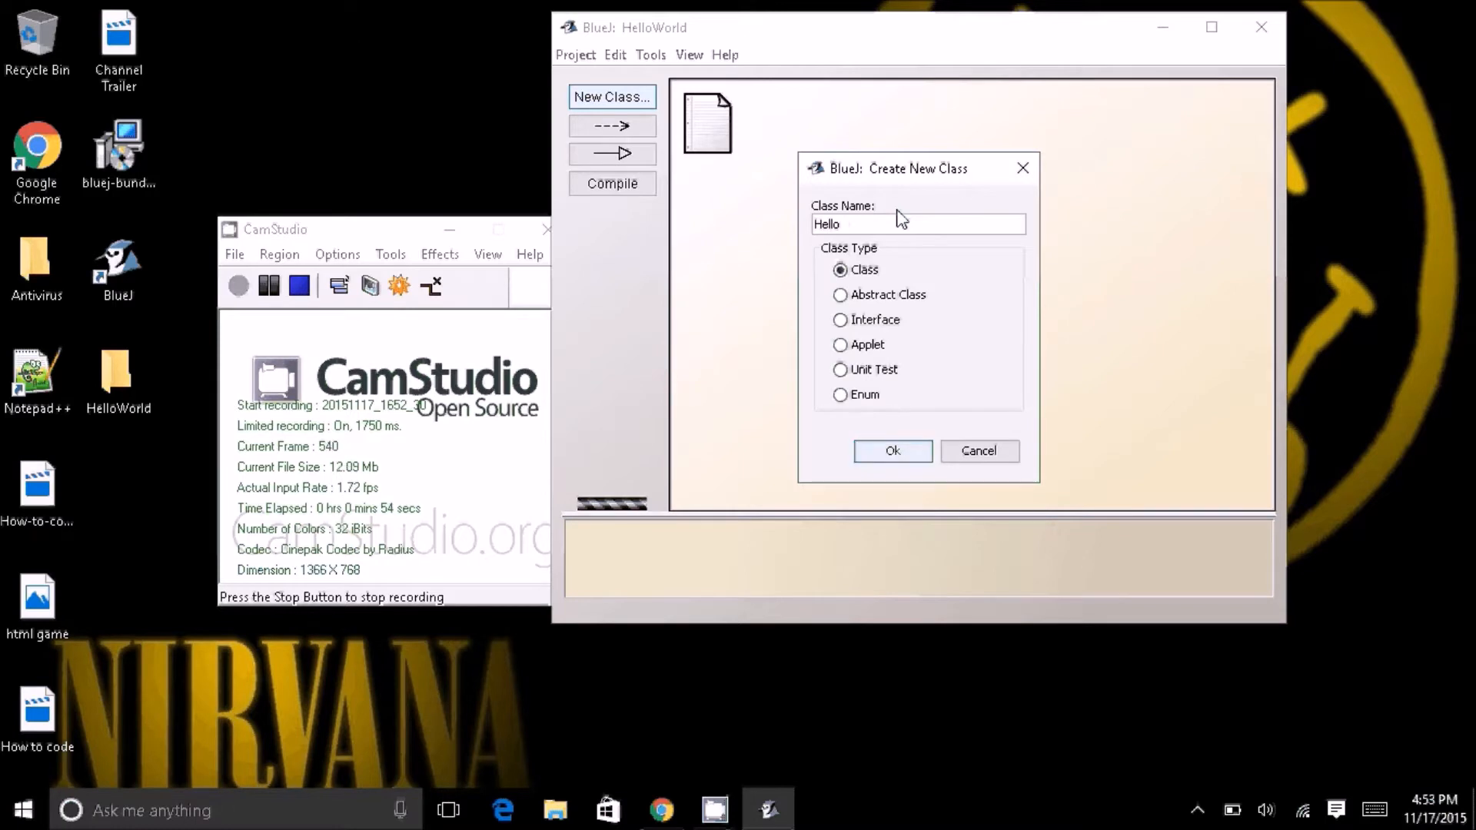
text(World)
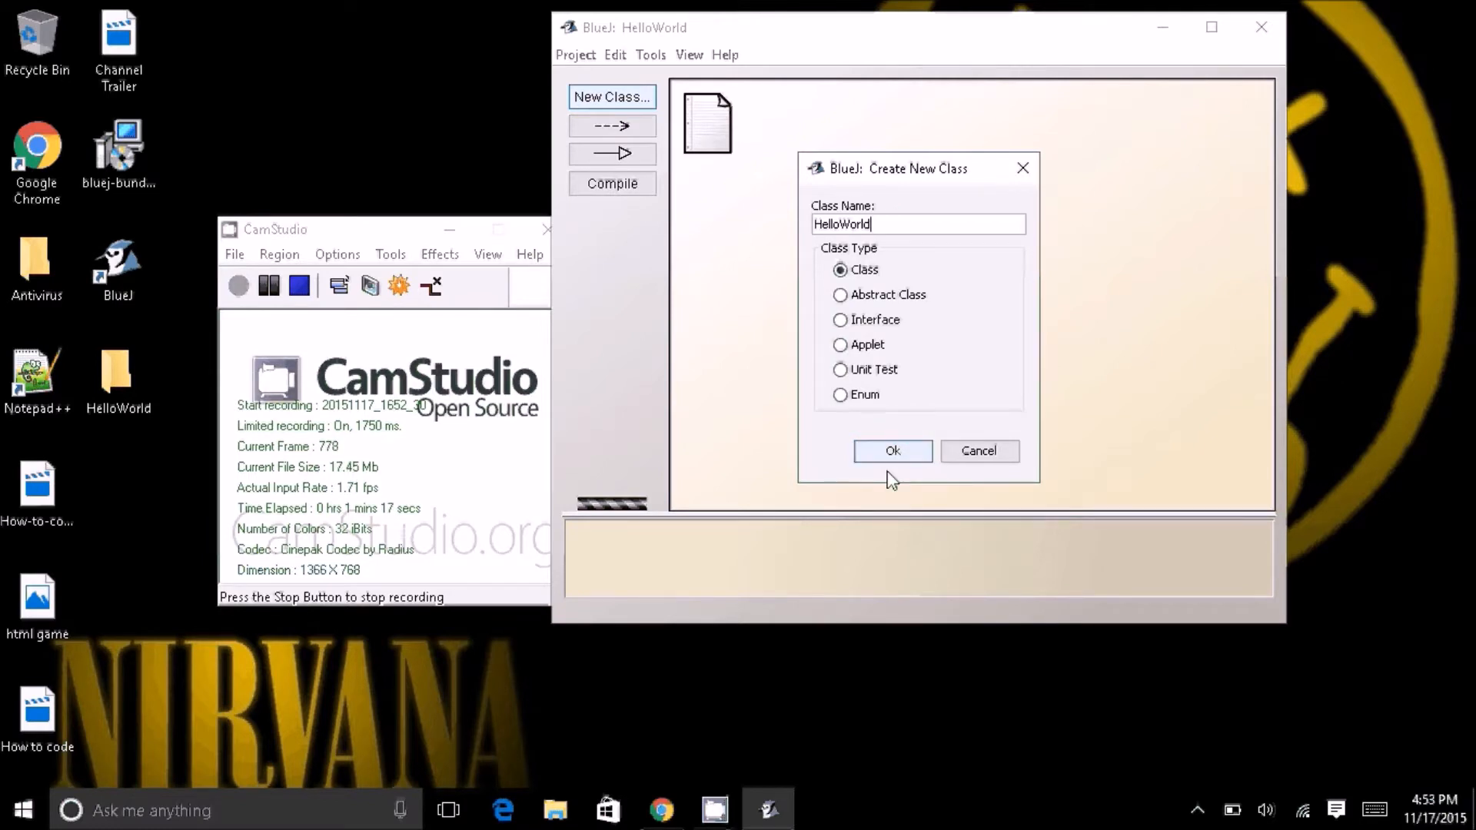
click(891, 451)
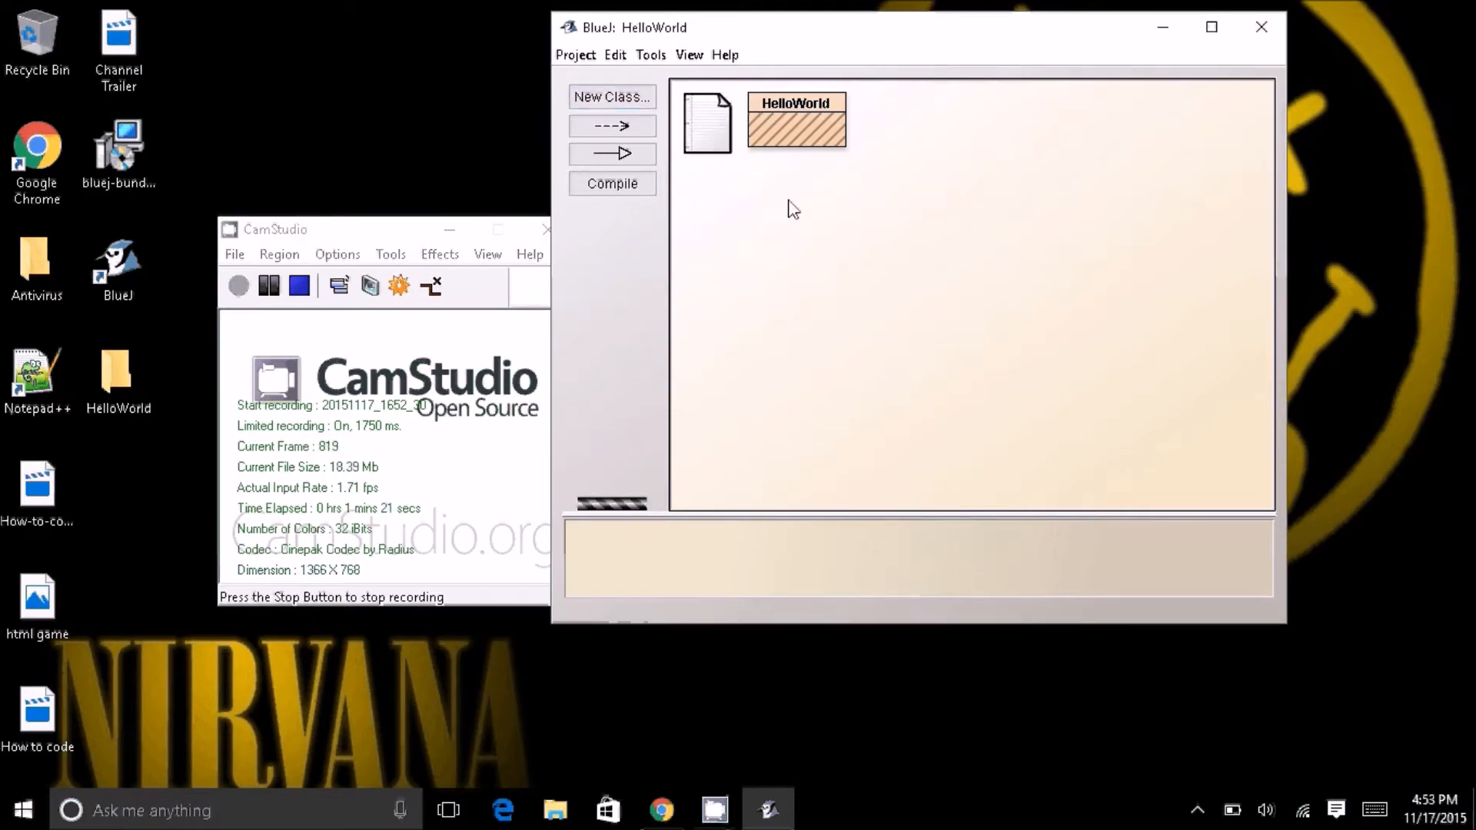
mouse_move(794, 137)
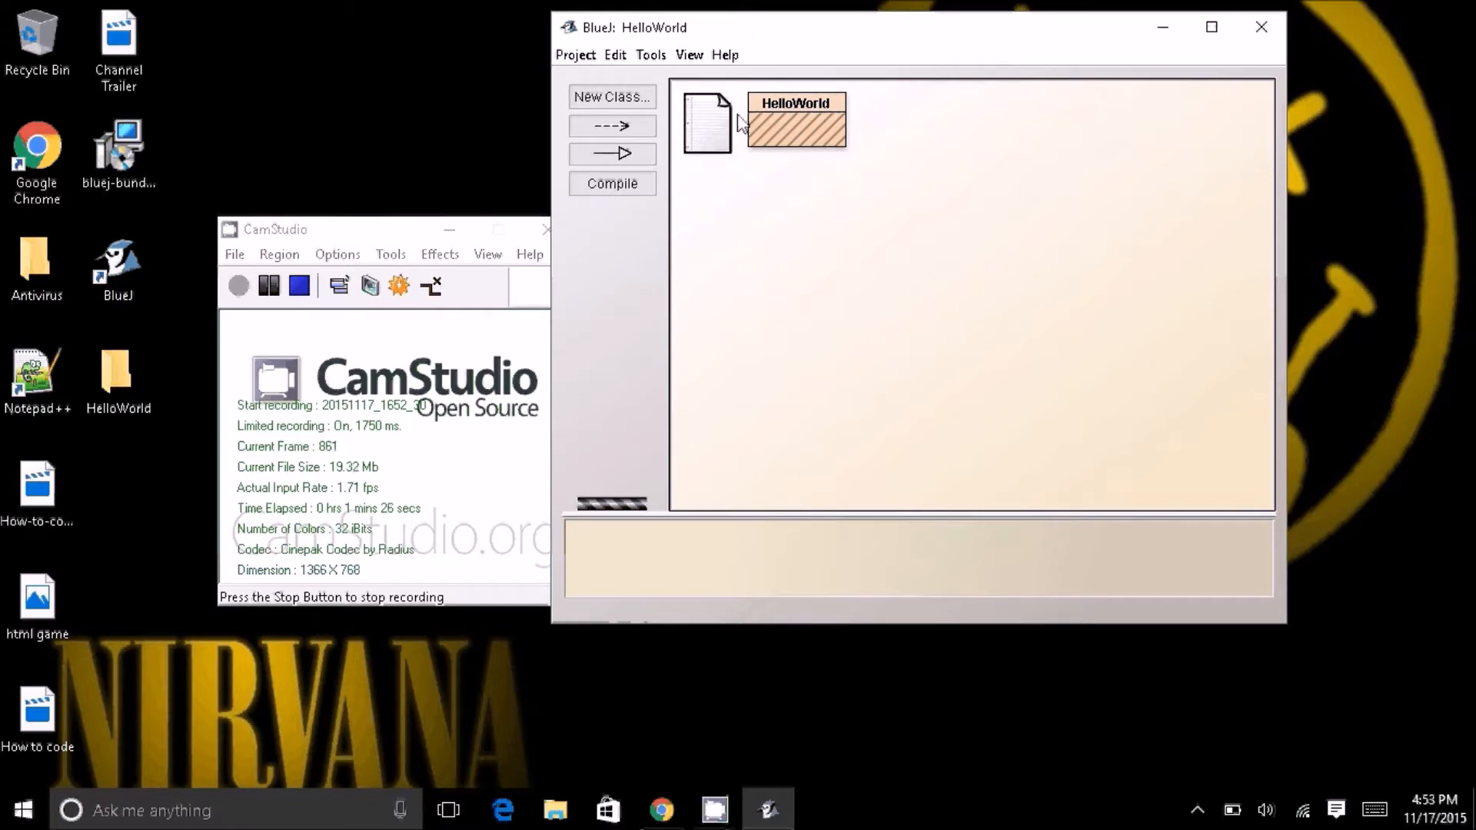
Step: Browse the Project and Edit menus, then open HelloWorld's source in the editor
click(575, 54)
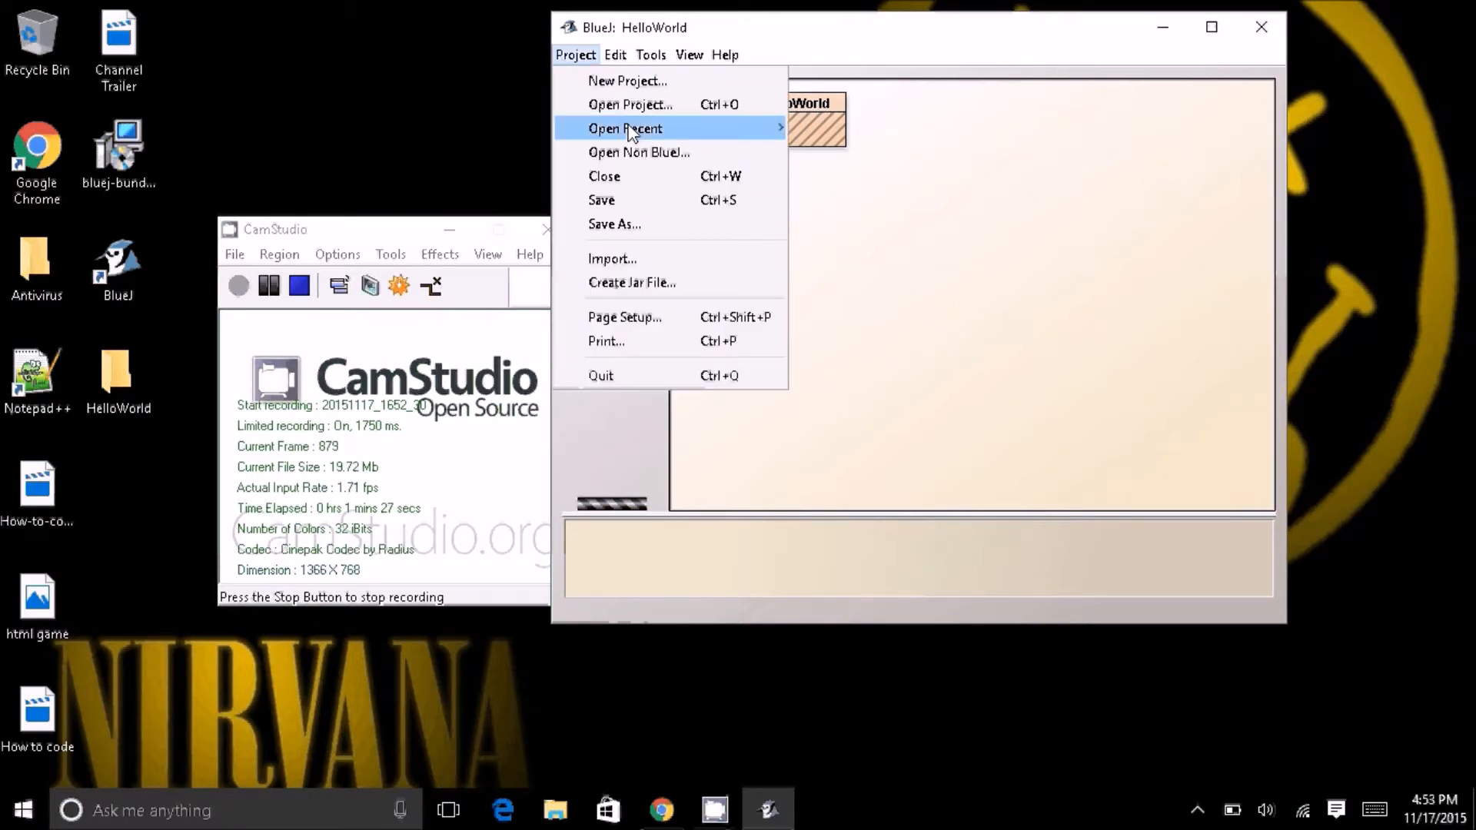
click(615, 54)
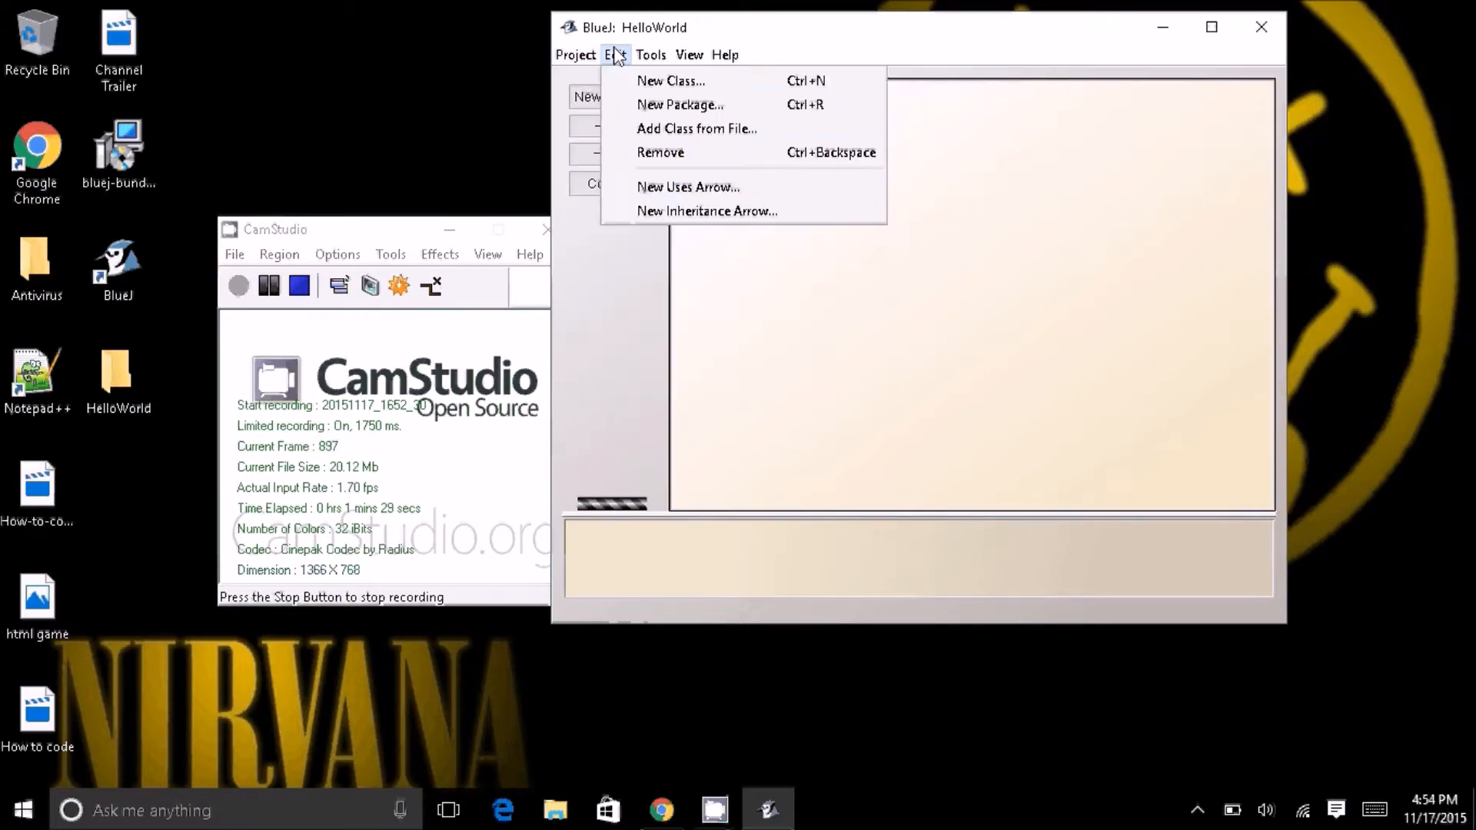
click(688, 53)
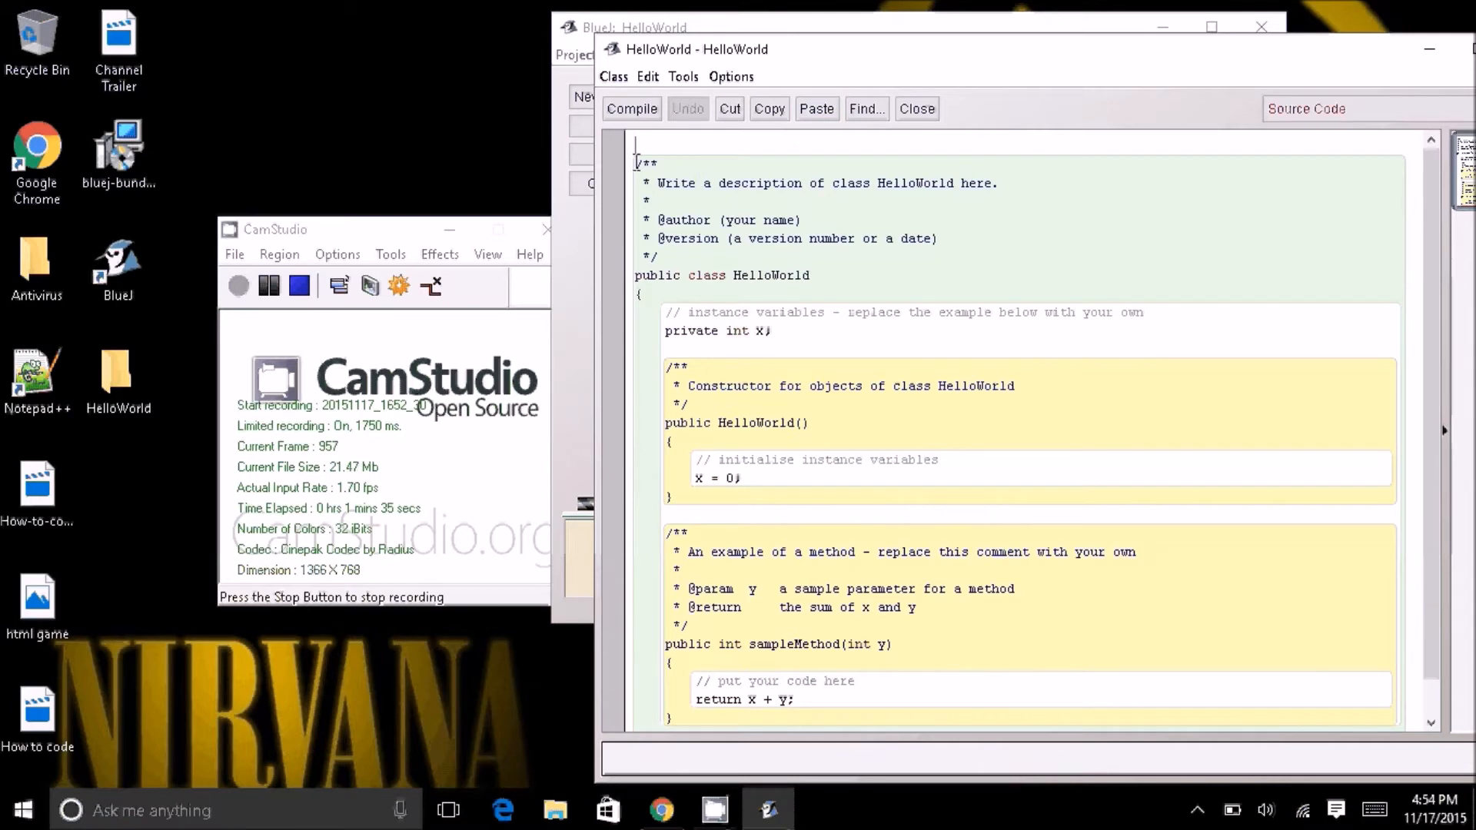
Step: Select all the template code with Ctrl+A and delete it, leaving the file empty
key(ctrl+a)
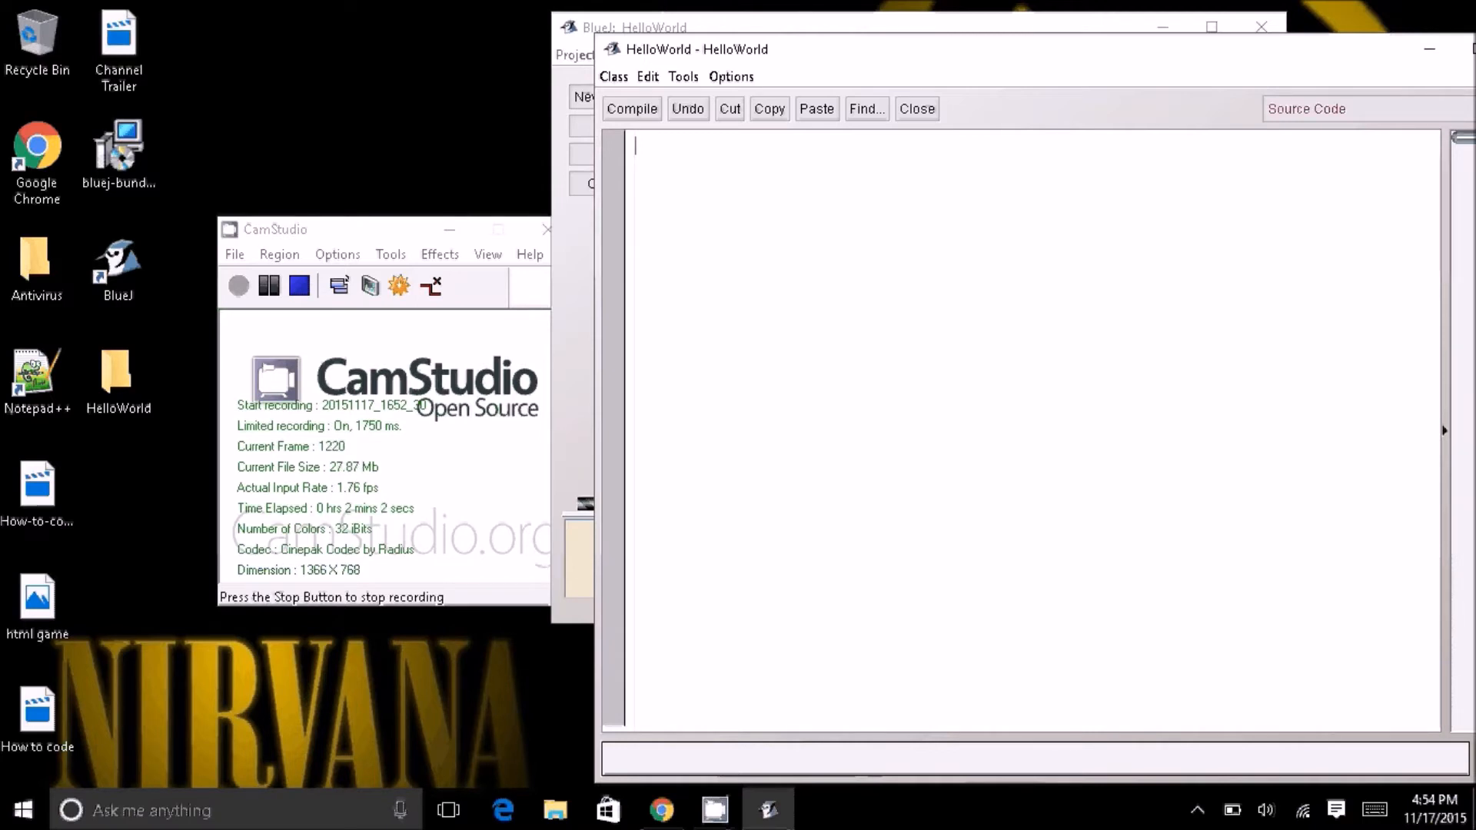
click(1402, 810)
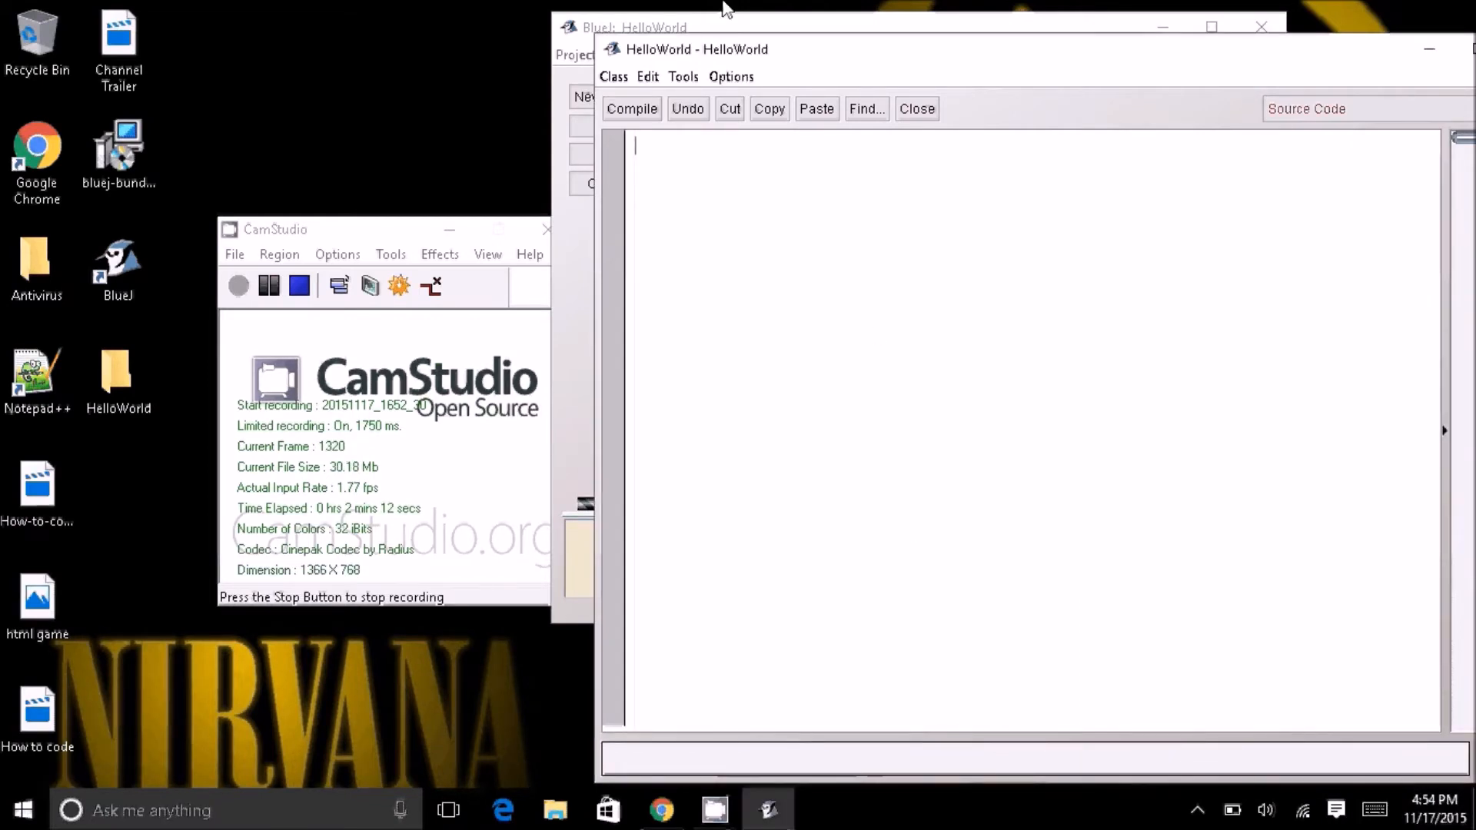
click(632, 107)
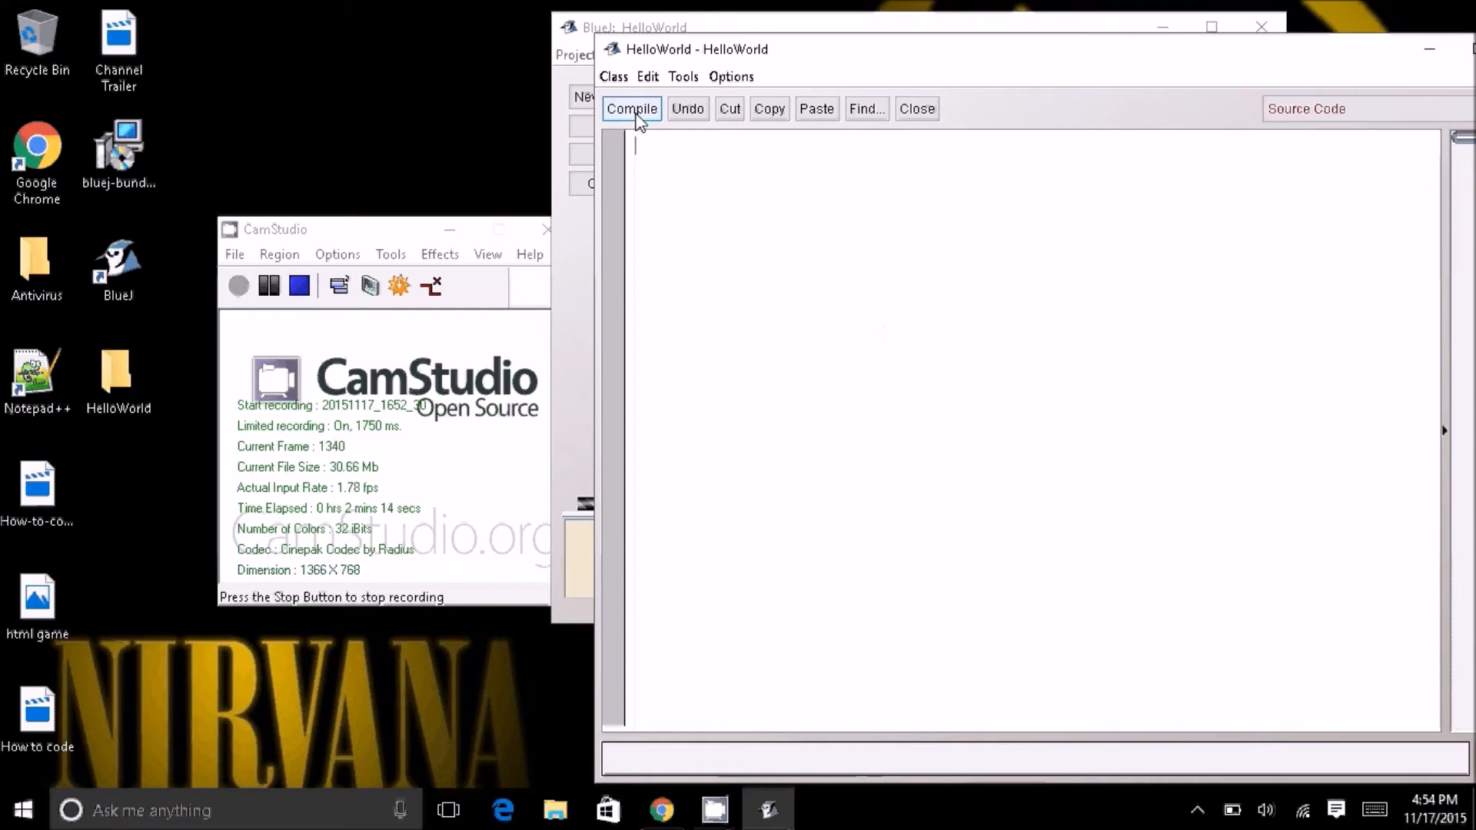
Step: Compile the empty HelloWorld class without errors, show Find, and close the editor
click(630, 107)
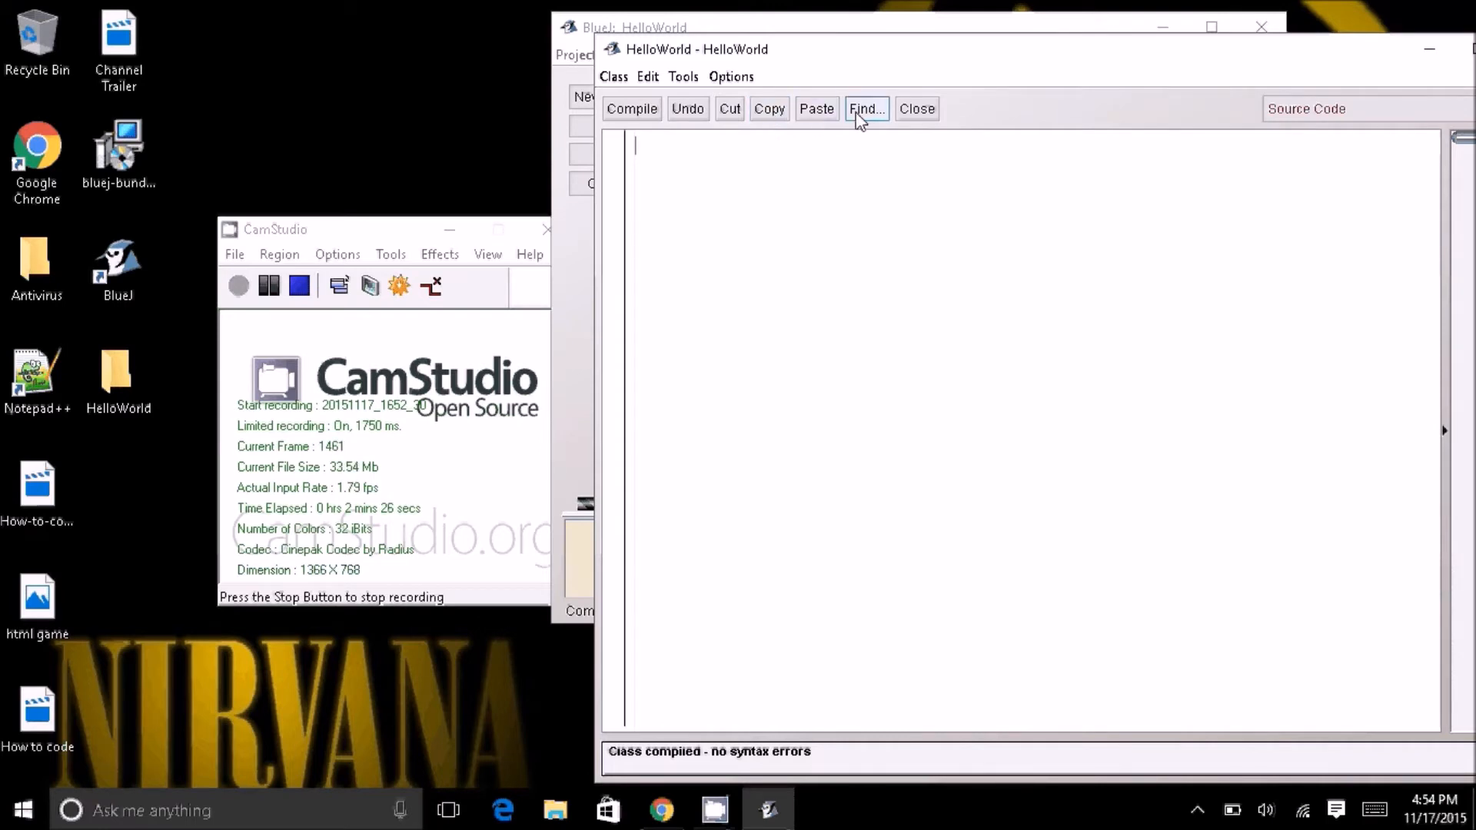
click(864, 108)
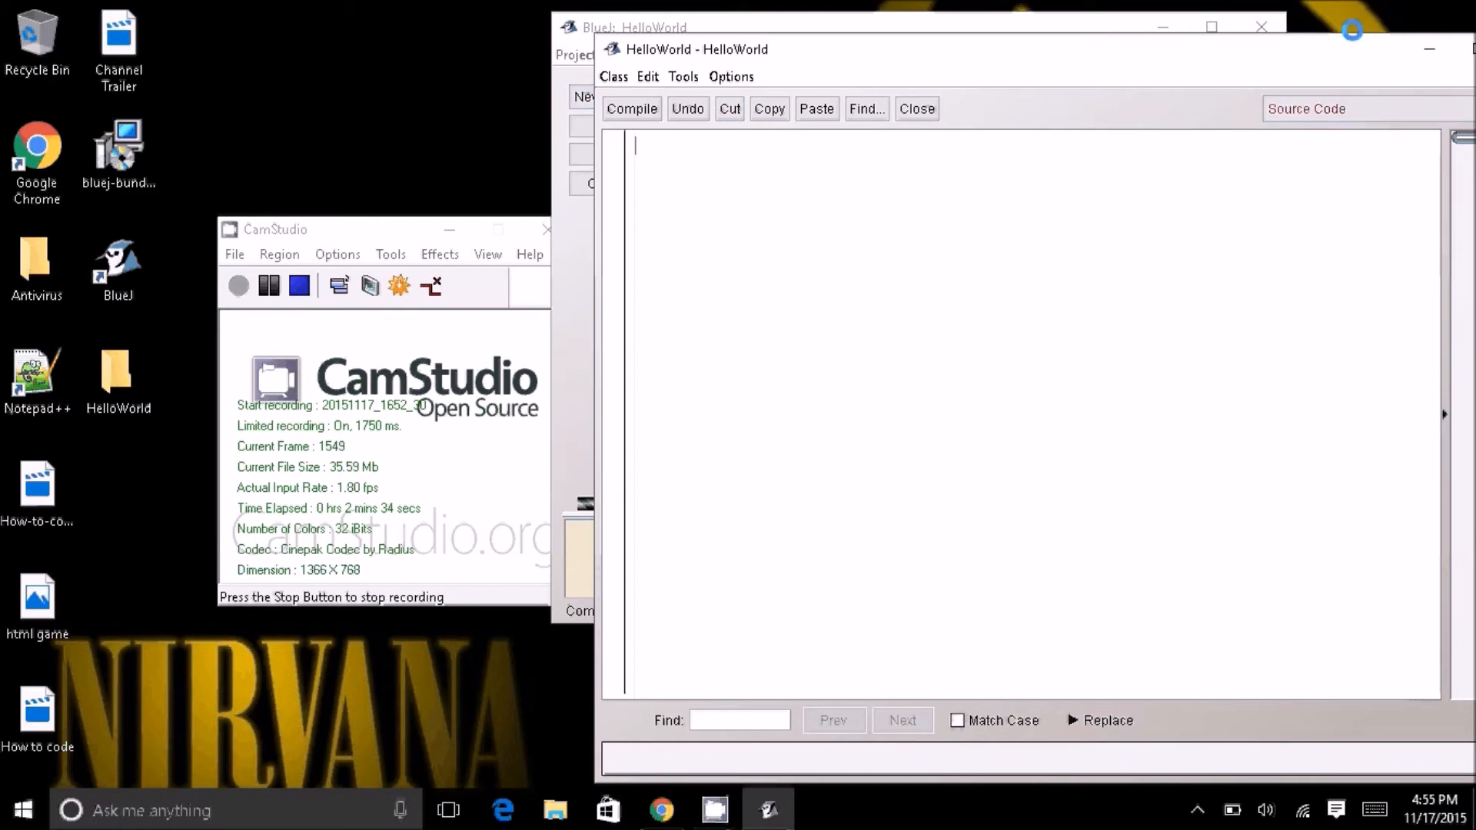
click(913, 108)
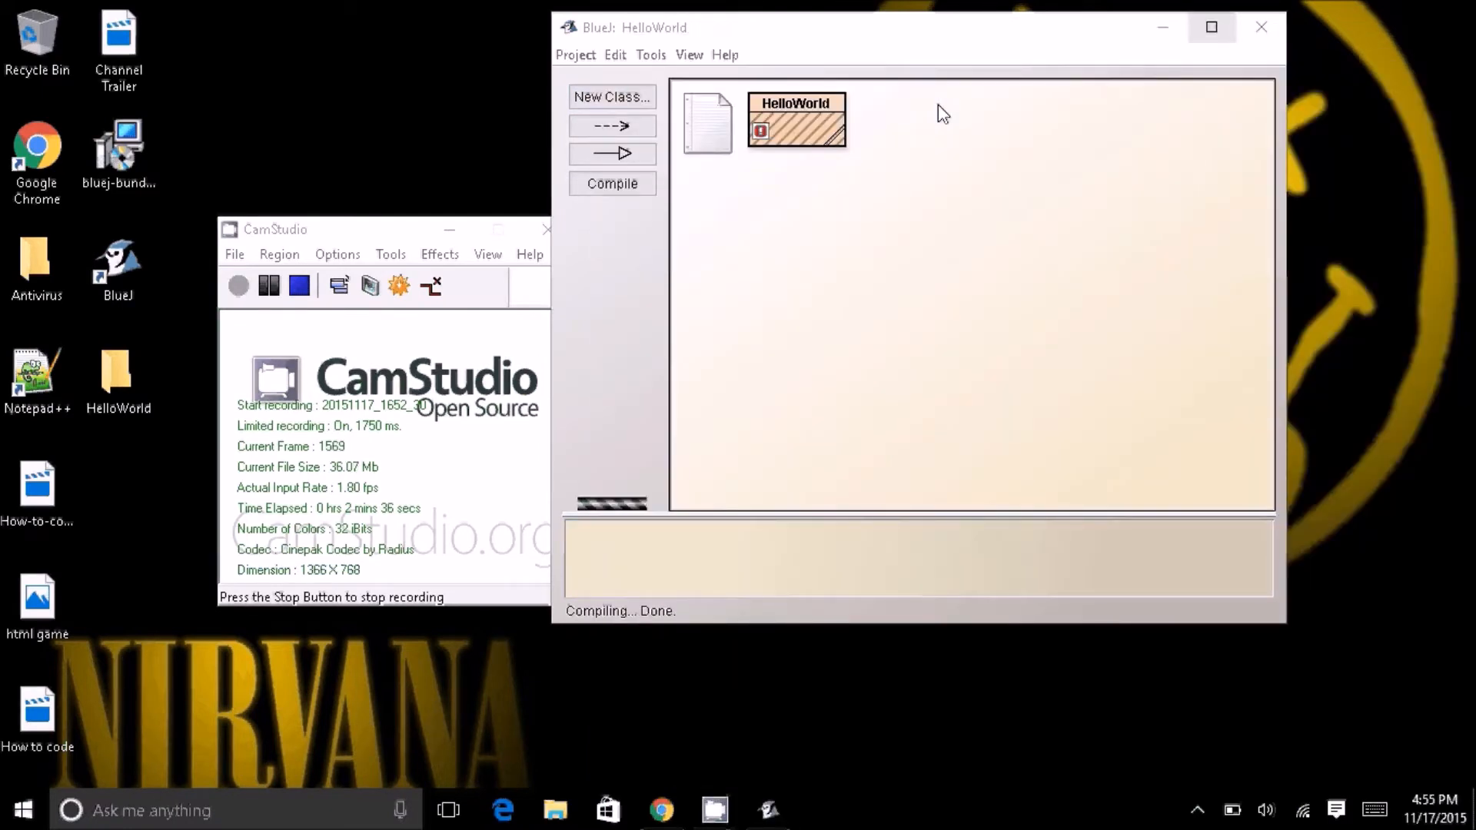